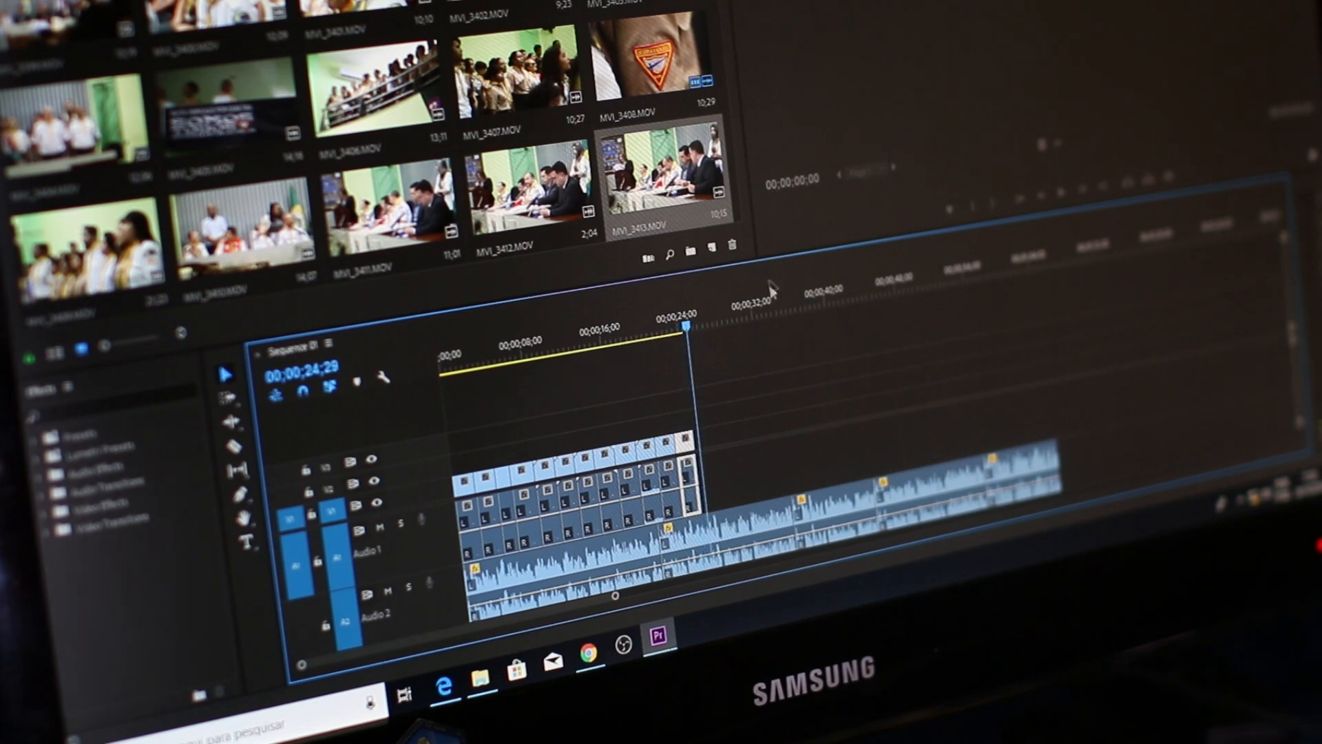
mouse_move(698, 422)
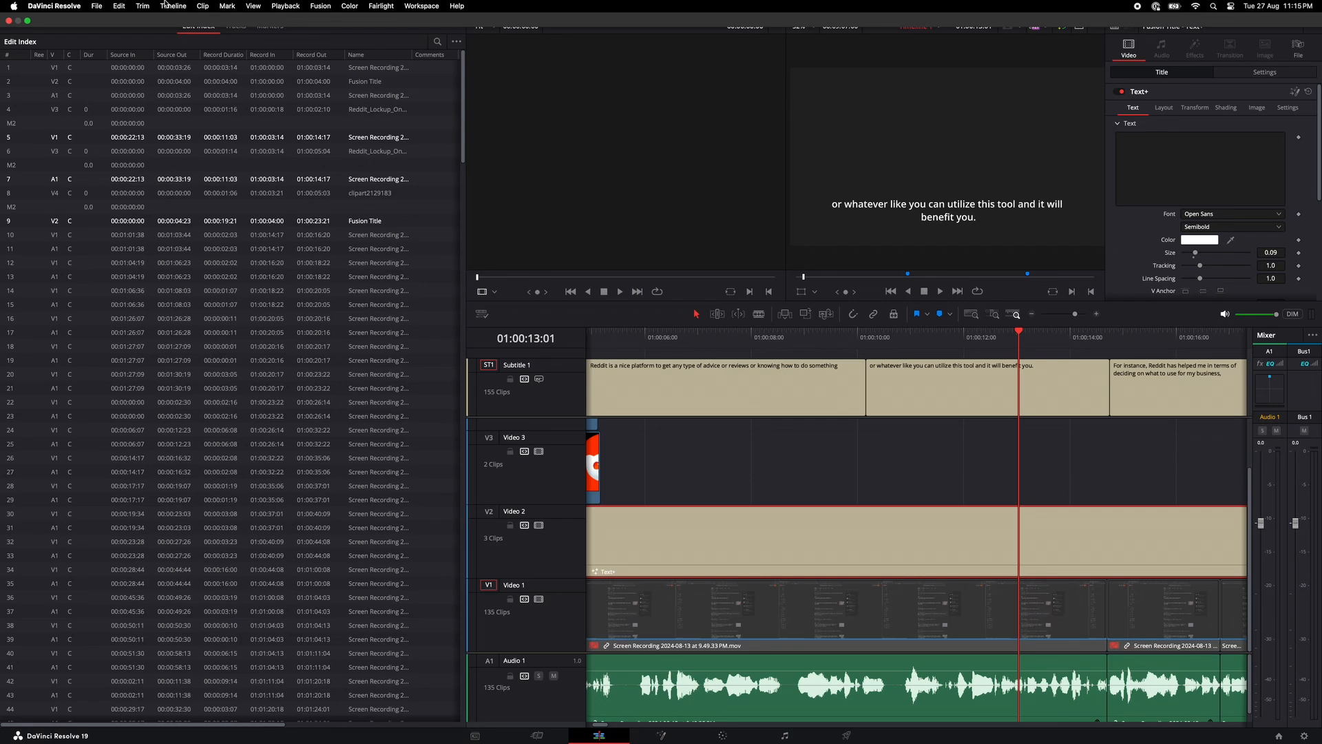
Step: Open the Timeline menu to show the Create Subtitles from Audio option
click(173, 7)
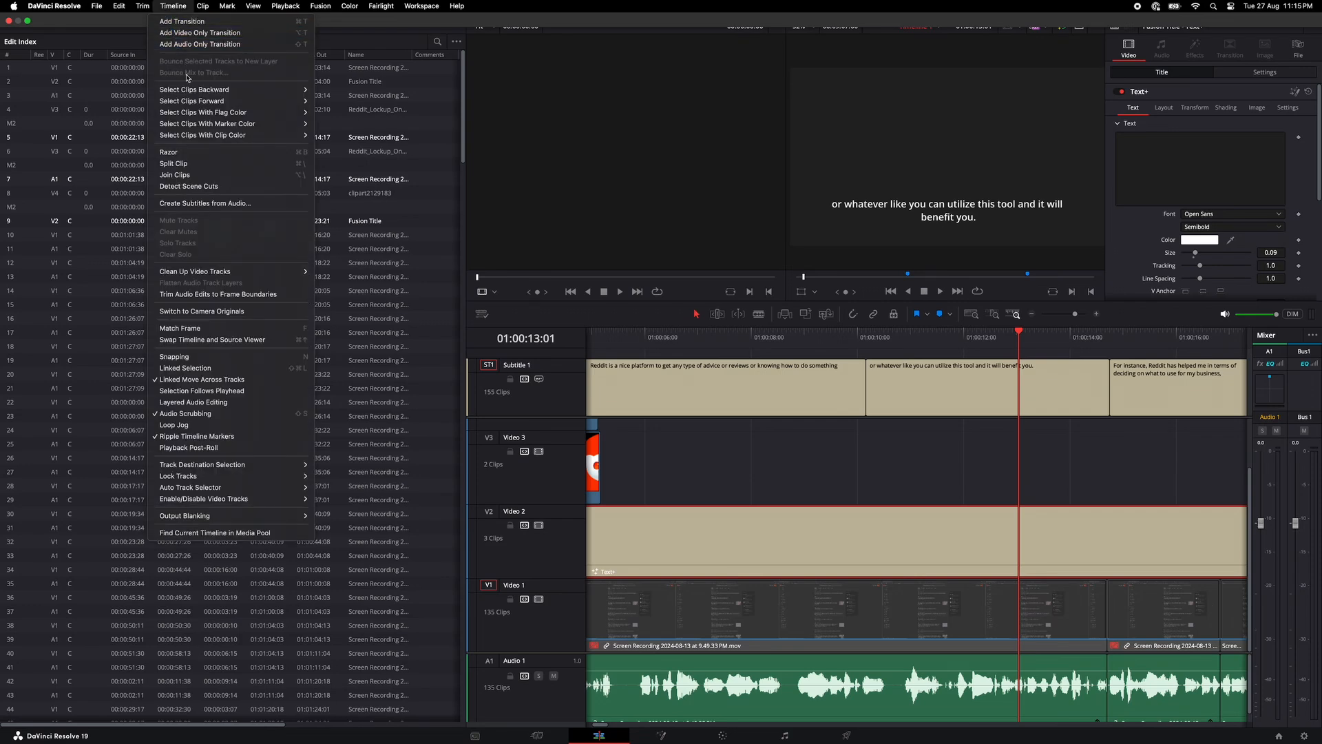